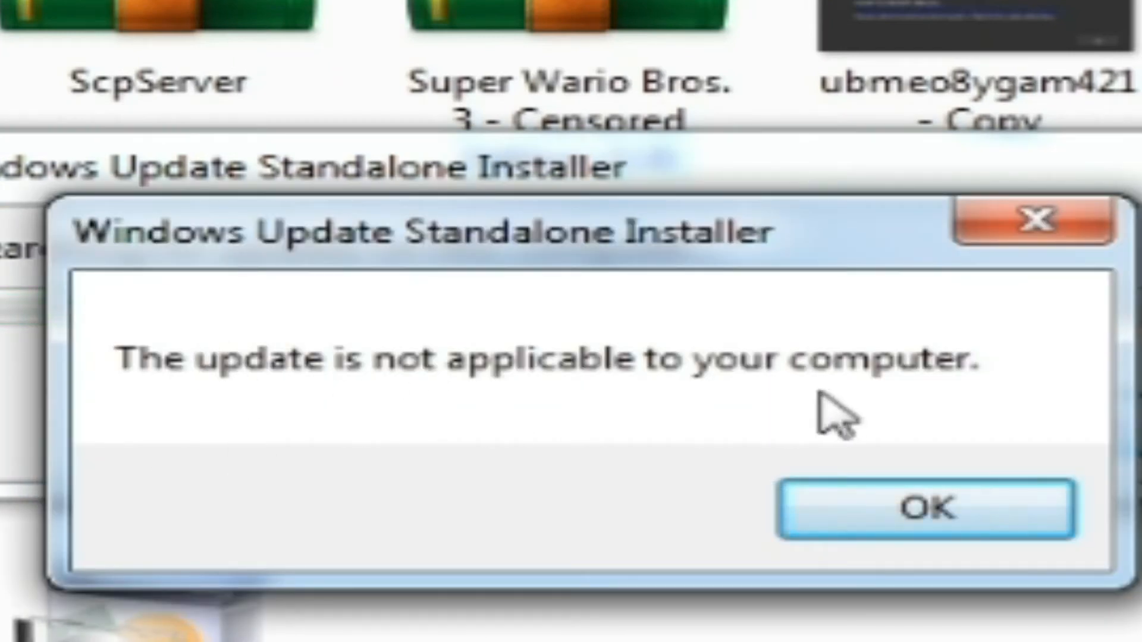
# Step: Close the 'update is not applicable to your computer' message with OK
pyautogui.click(925, 507)
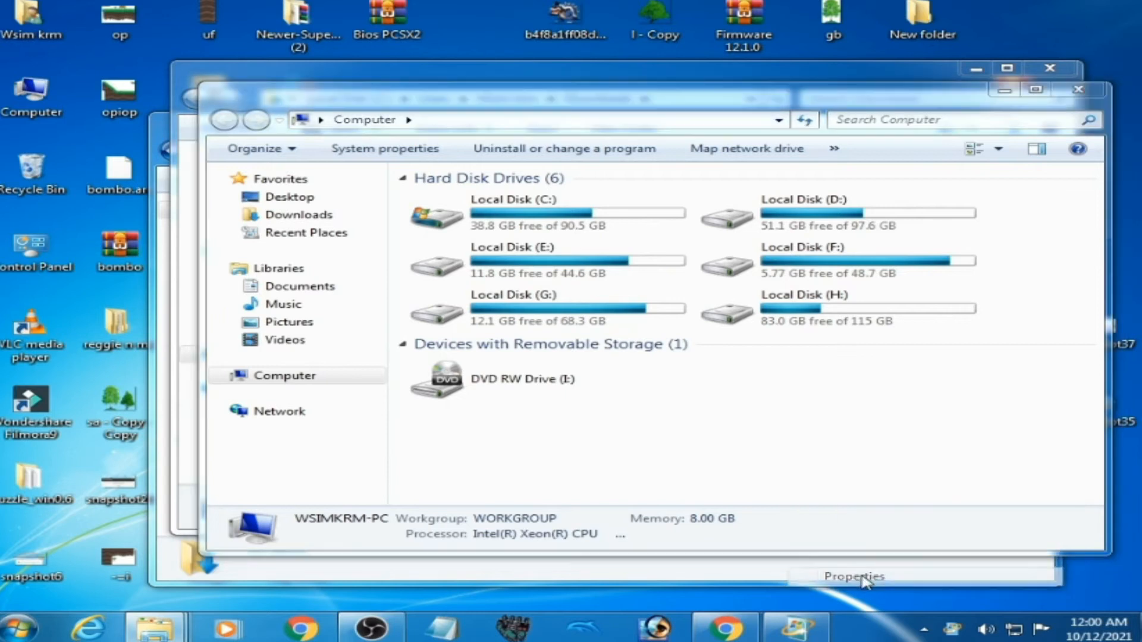
# Step: Open System properties from Computer to check the 64-bit system type
pyautogui.click(854, 576)
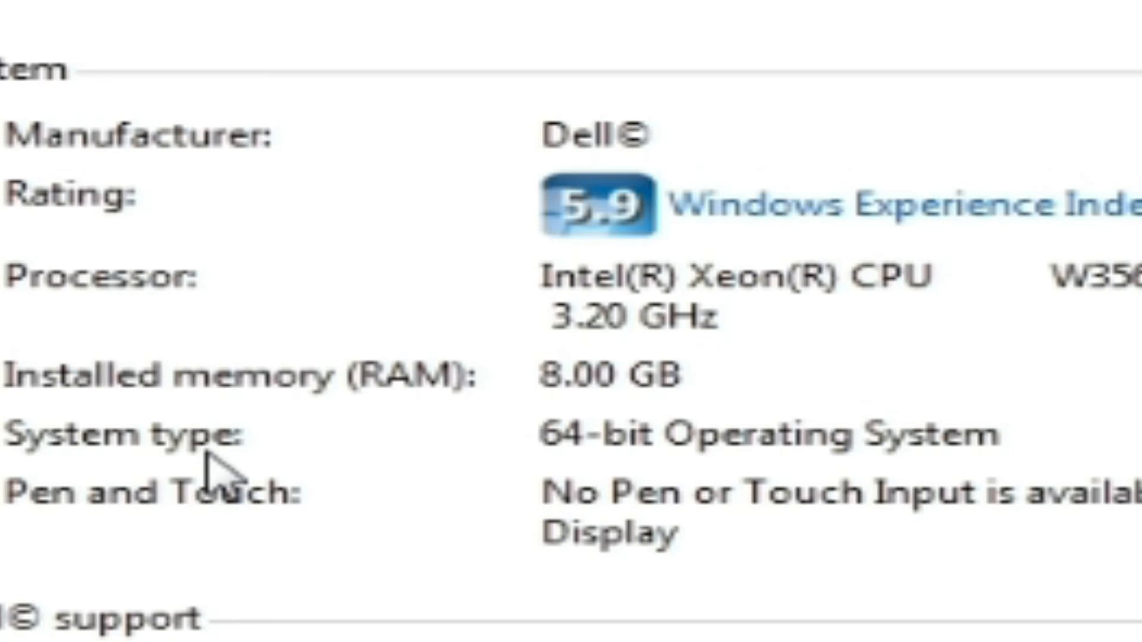
pyautogui.moveTo(787, 474)
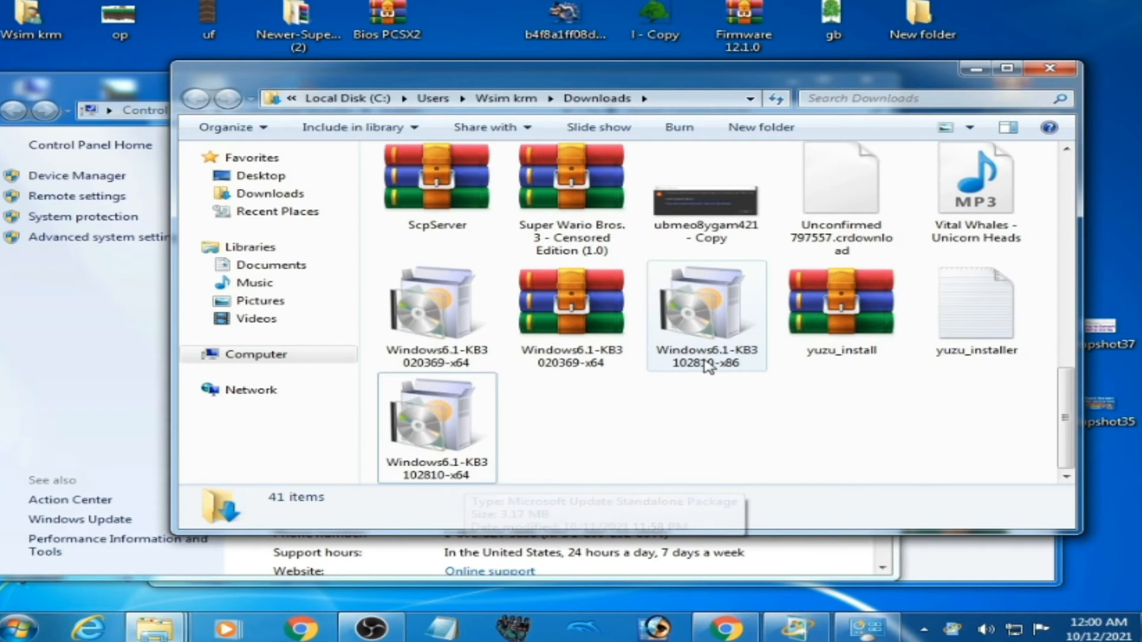
pyautogui.click(705, 317)
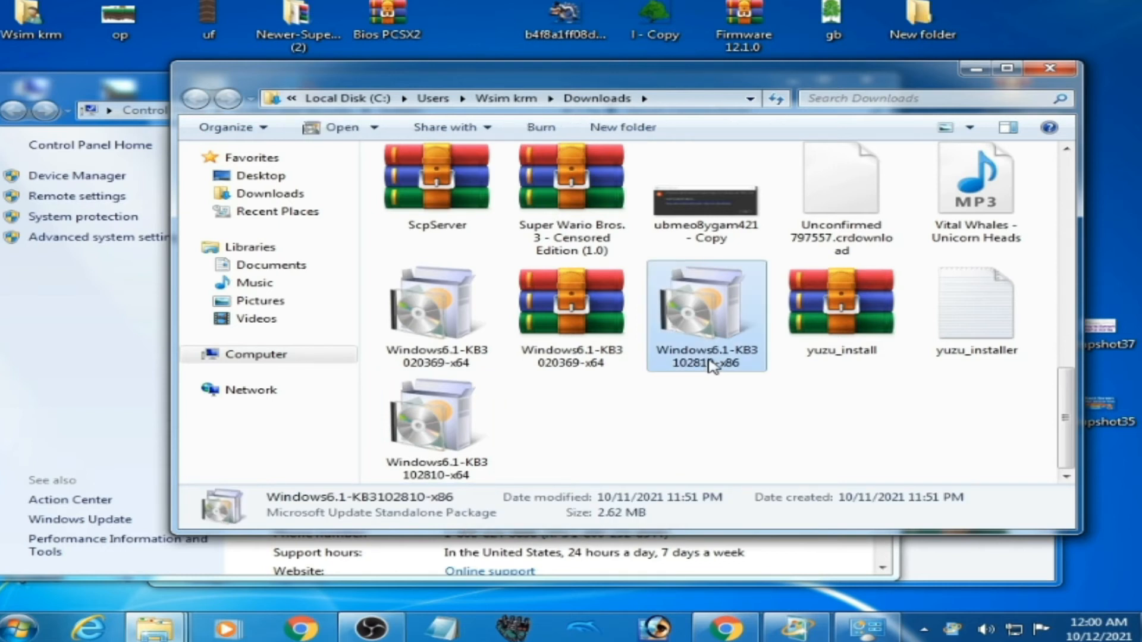
pyautogui.moveTo(732, 373)
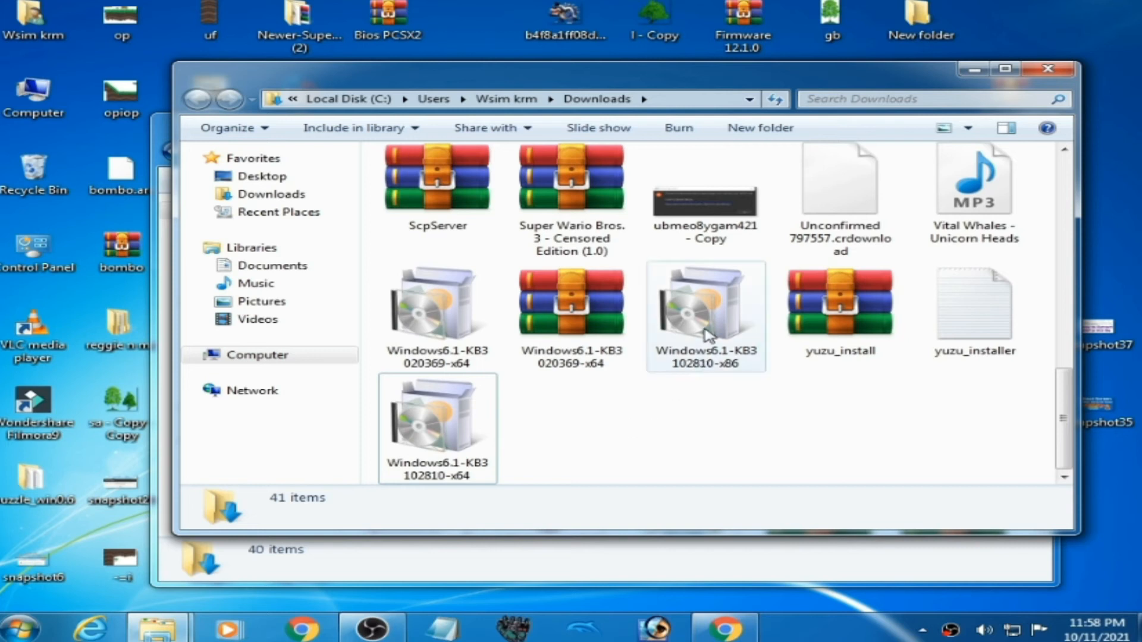
pyautogui.doubleClick(704, 315)
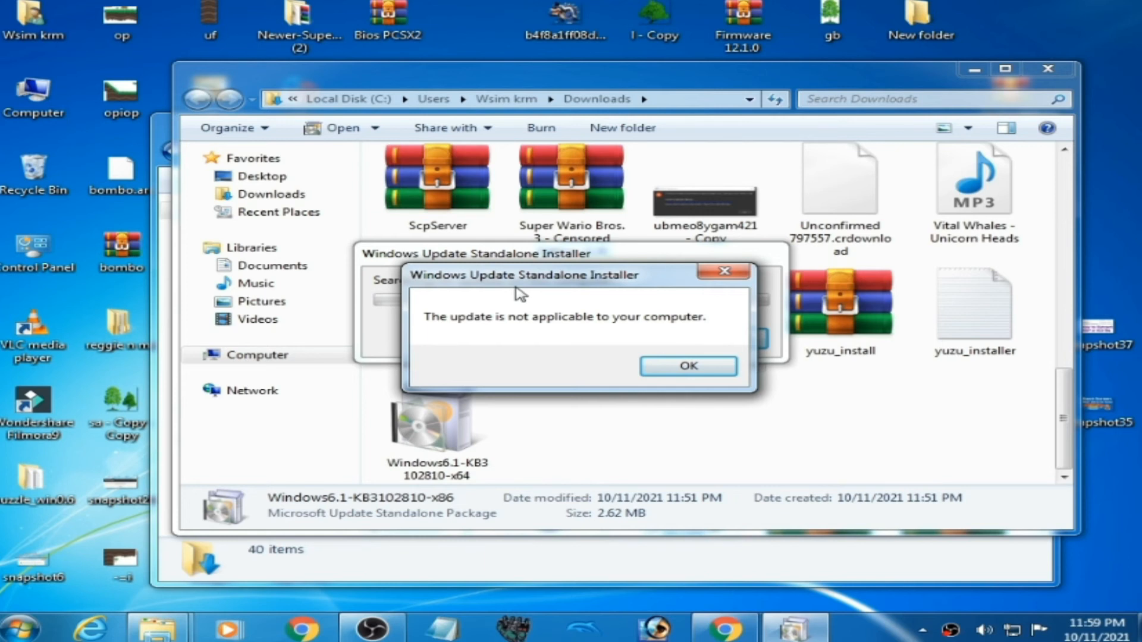
pyautogui.click(687, 366)
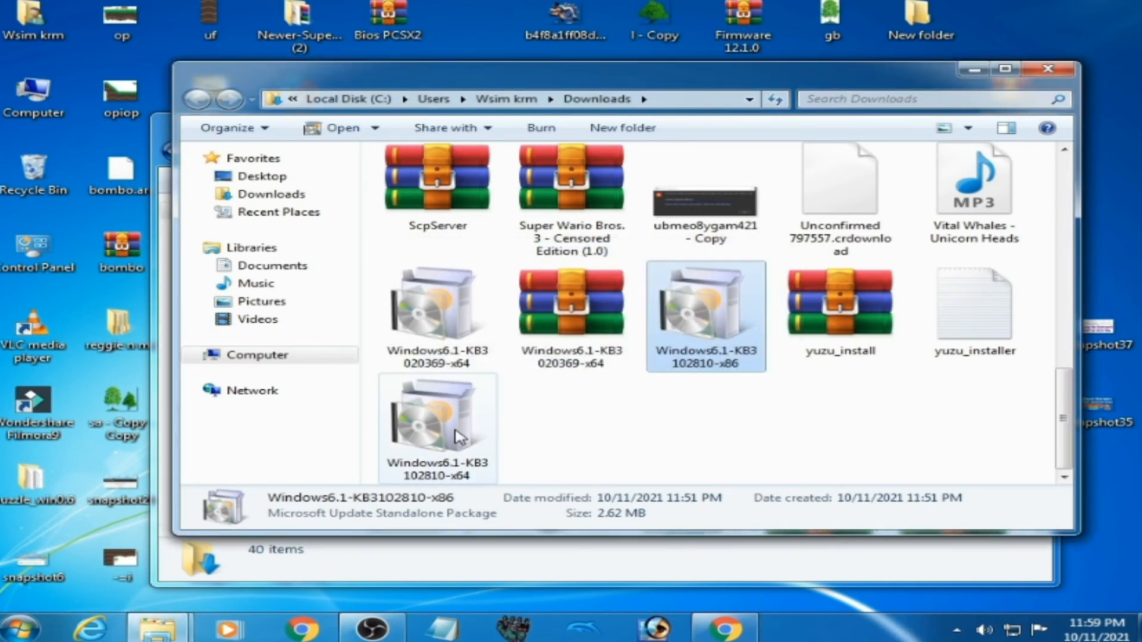
# Step: Open the Windows6.1-KB3102810-x64 package from its right-click menu
pyautogui.rightClick(438, 426)
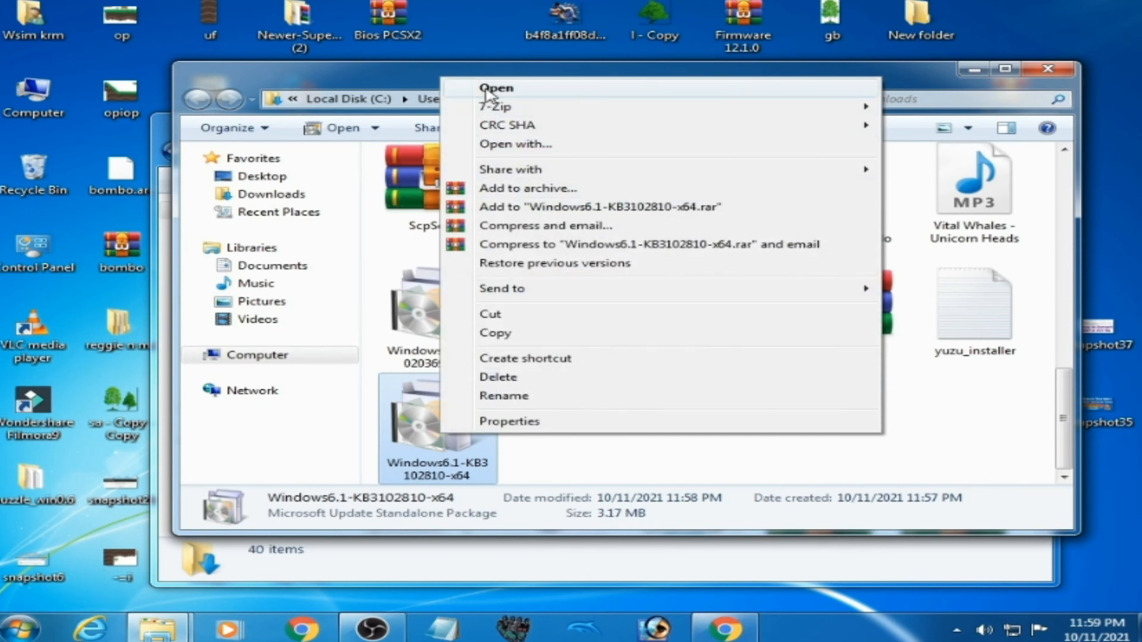
pyautogui.click(496, 87)
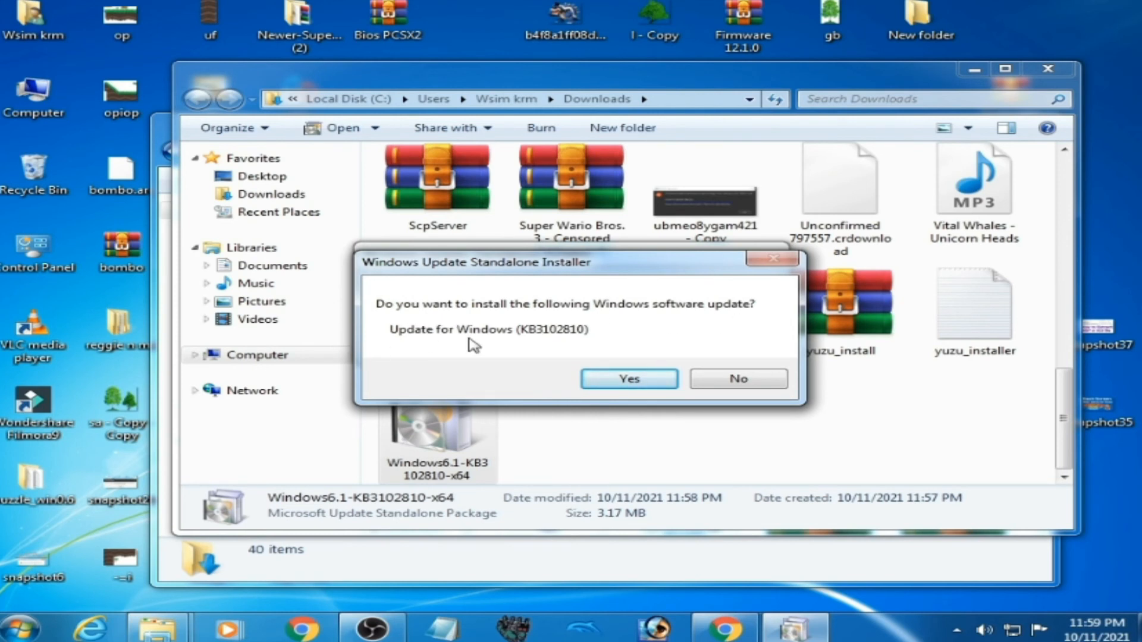
# Step: Confirm installing Update for Windows (KB3102810) with Yes
pyautogui.click(628, 378)
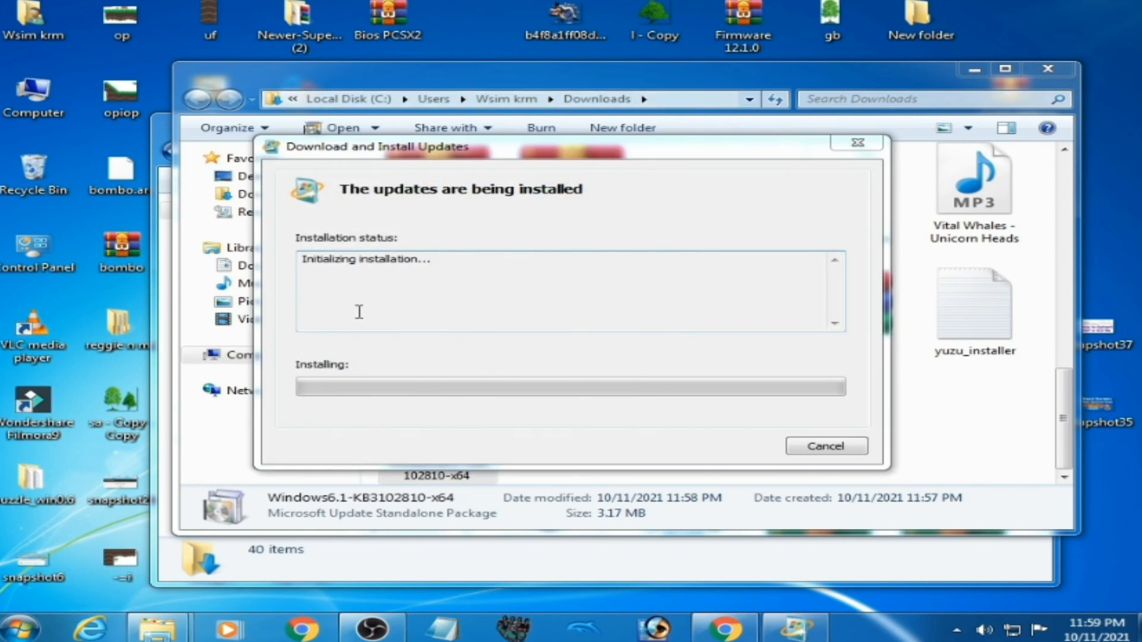
pyautogui.moveTo(623, 588)
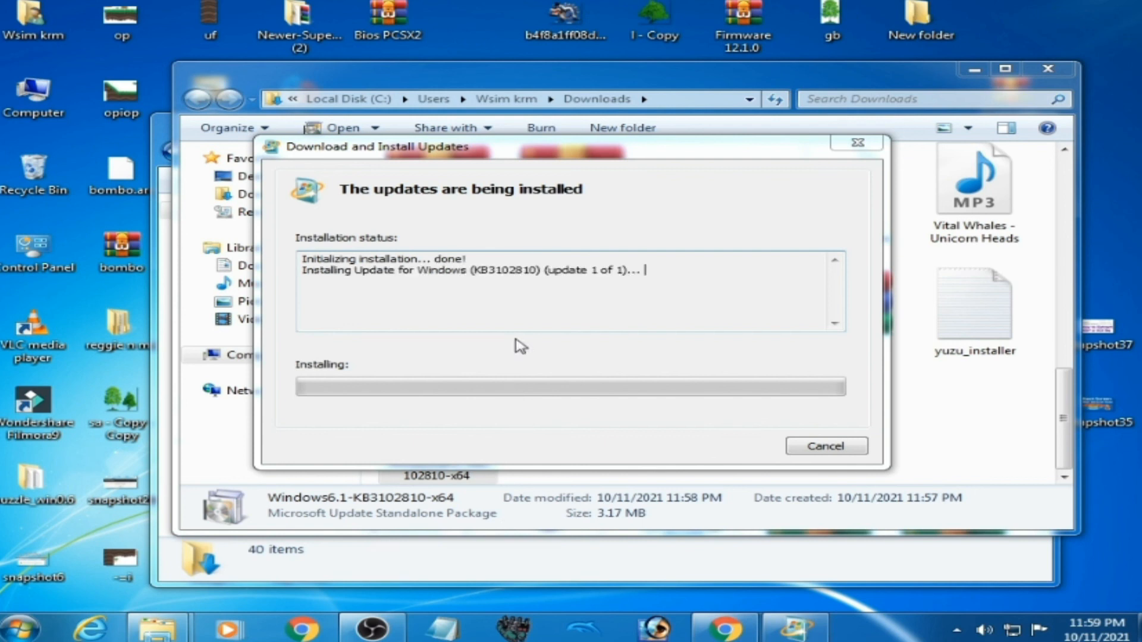
pyautogui.moveTo(520, 331)
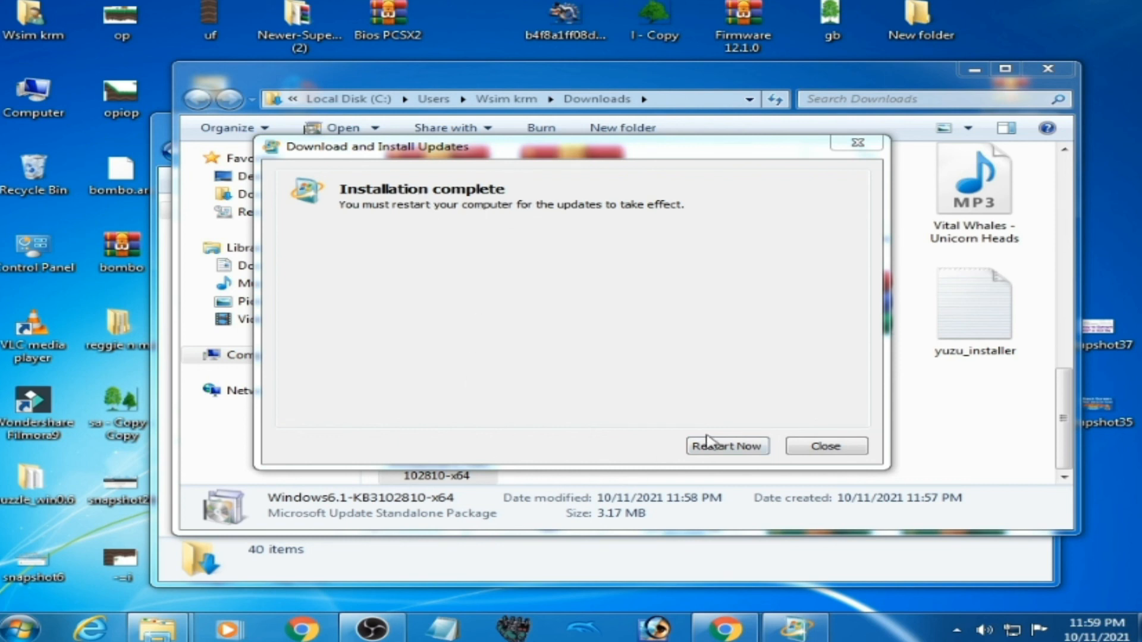
pyautogui.moveTo(713, 442)
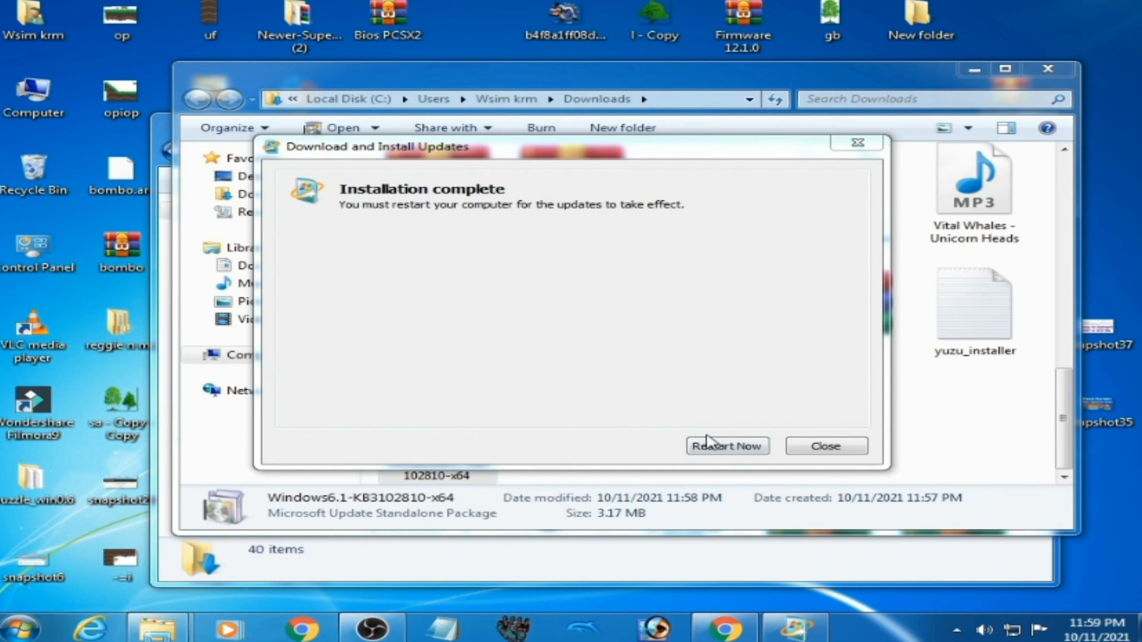